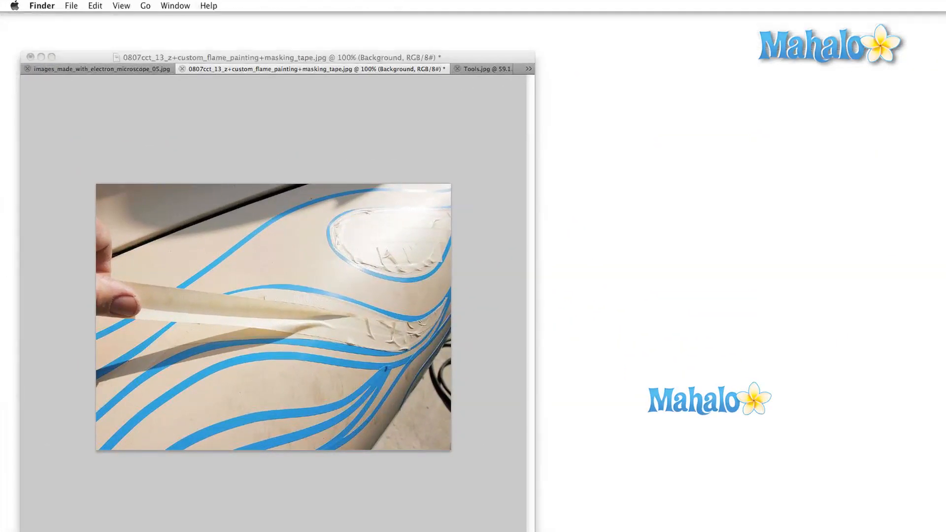
Select a rectangle around the rulers, book and pens in Tools.jpg and hide it with a layer mask.
click(489, 68)
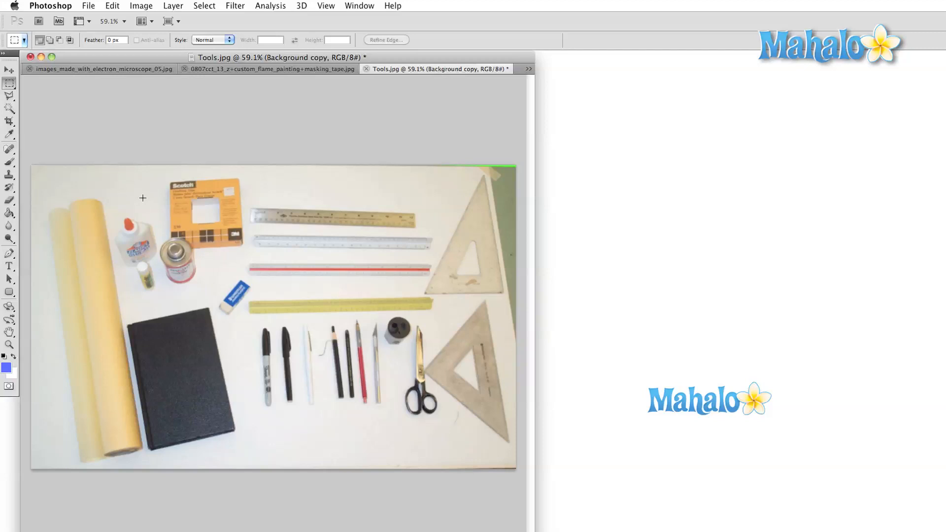
drag(142, 198, 411, 404)
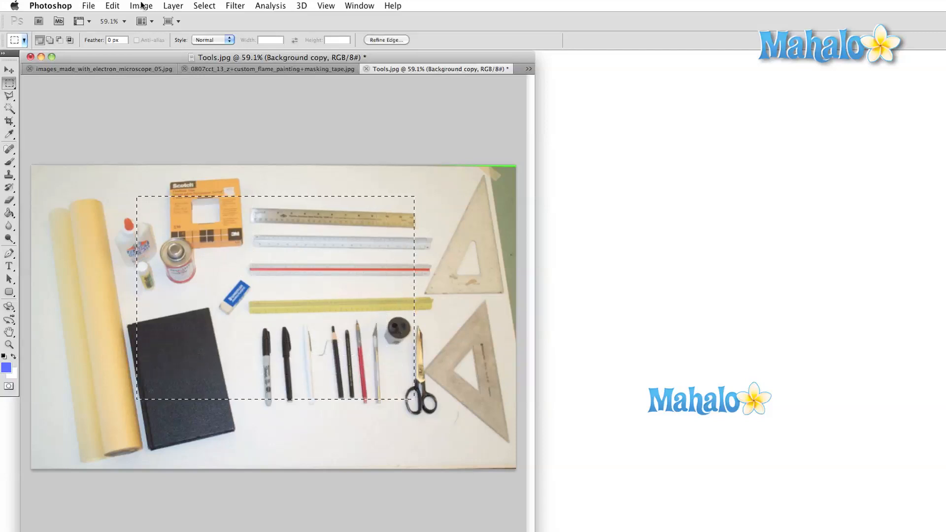
click(173, 5)
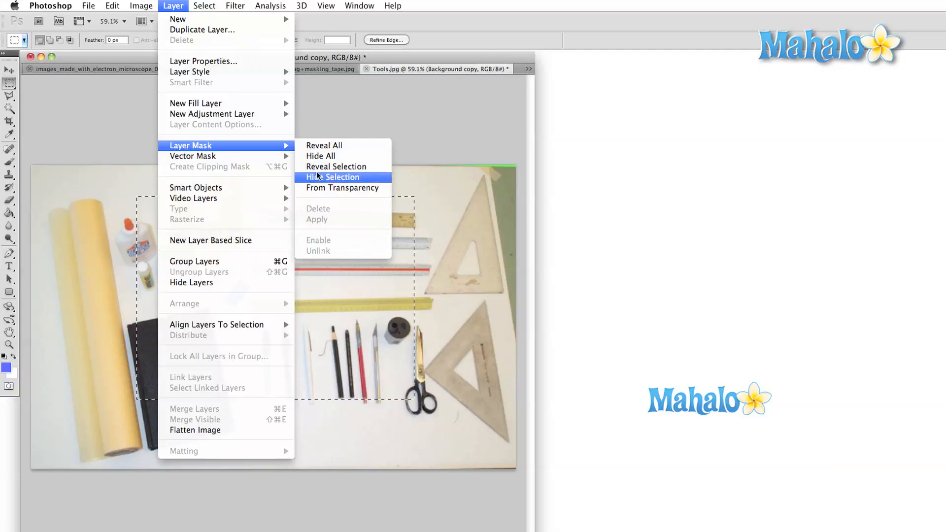
click(332, 177)
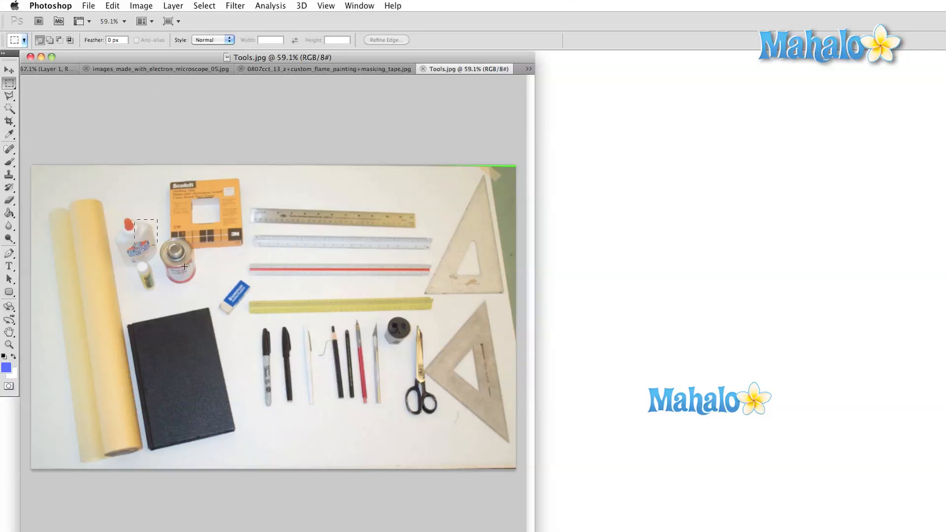
Run Select All, Deselect, then Inverse on a rectangular selection, and switch to the squares document.
click(142, 5)
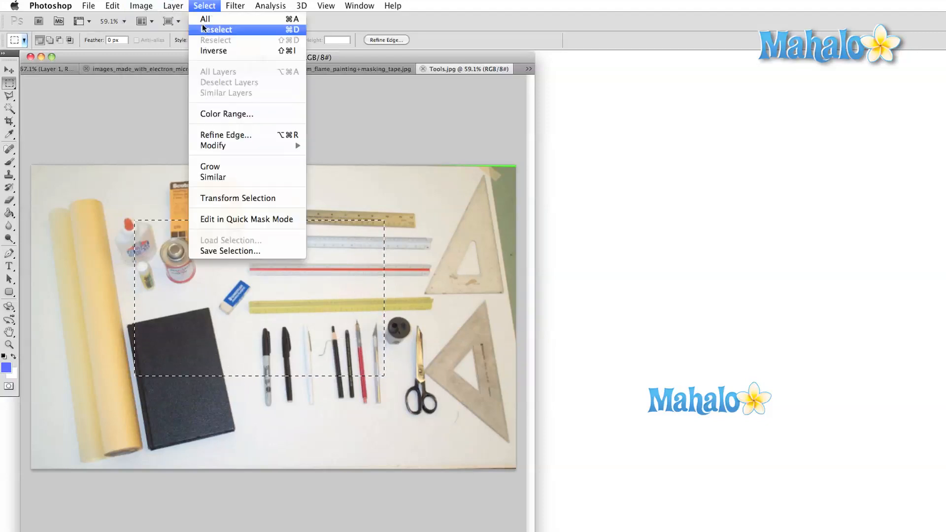
mouse_move(229, 51)
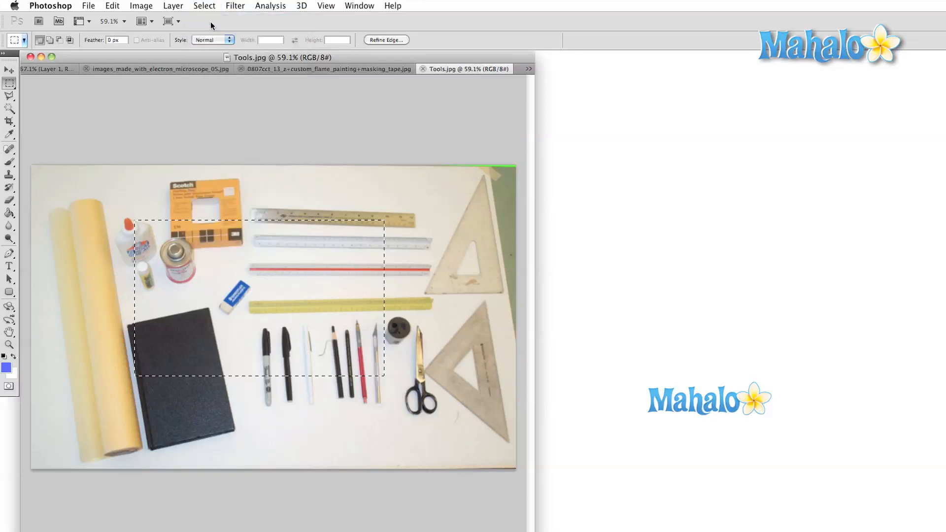
click(204, 5)
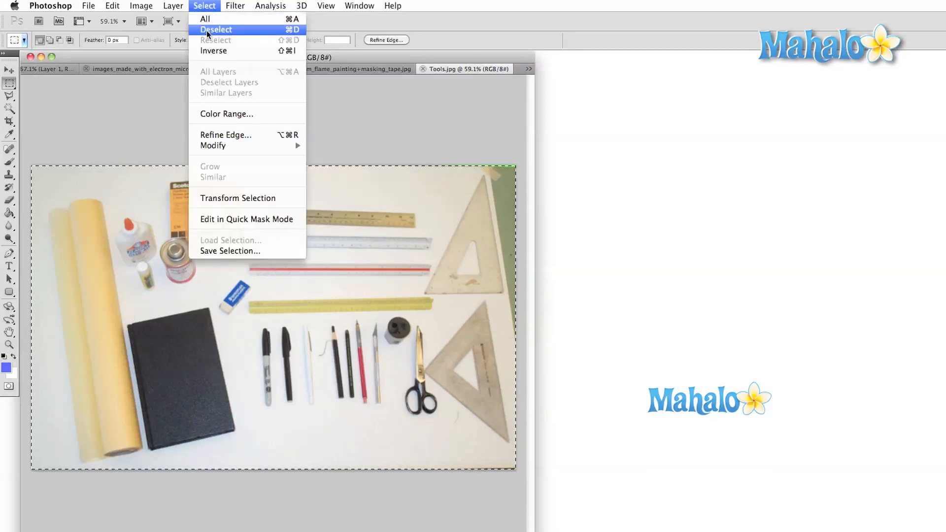
mouse_move(215, 40)
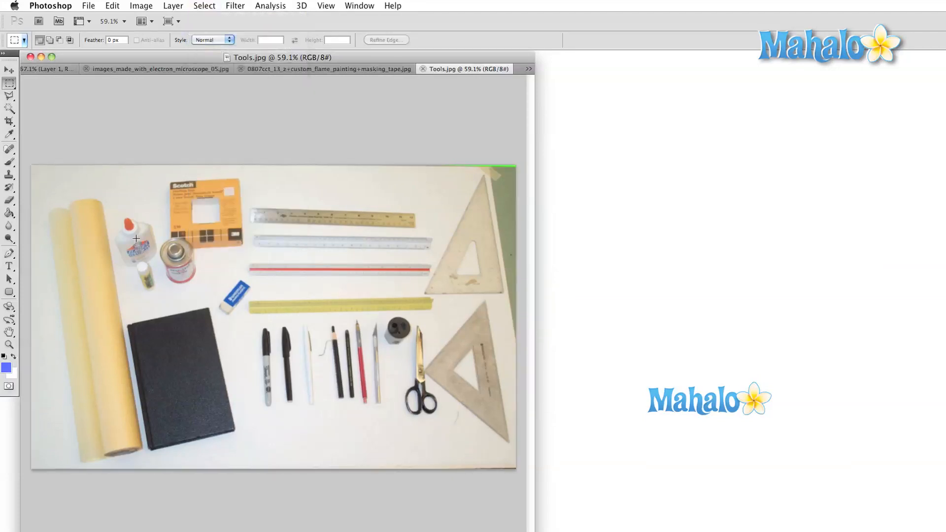
click(204, 5)
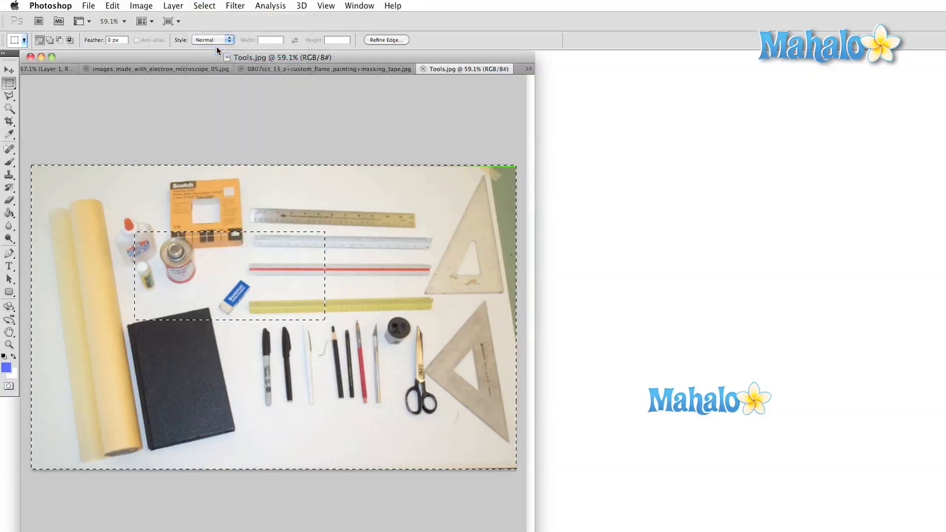
click(204, 5)
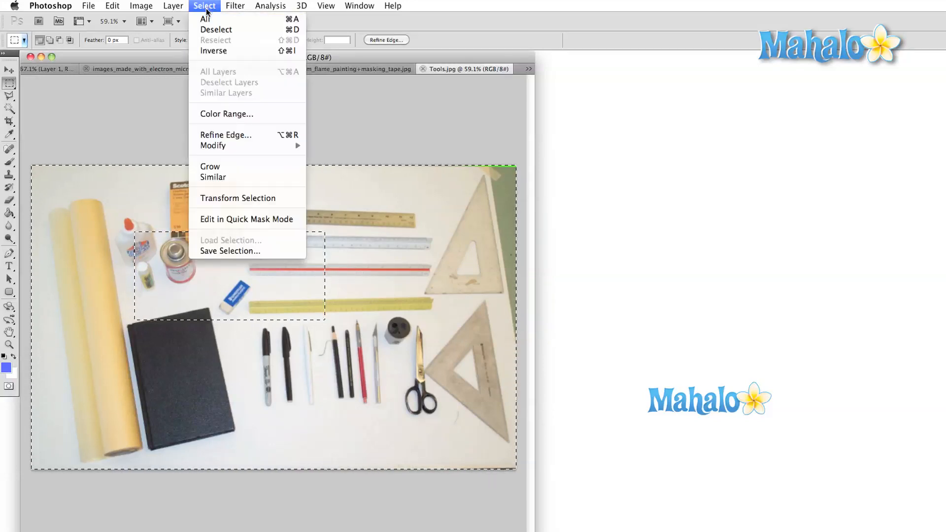
mouse_move(240, 97)
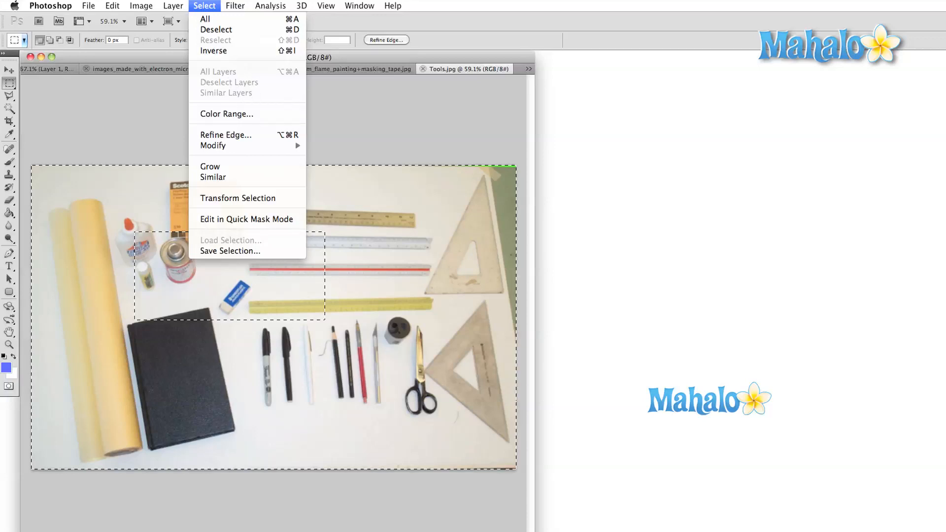
click(428, 68)
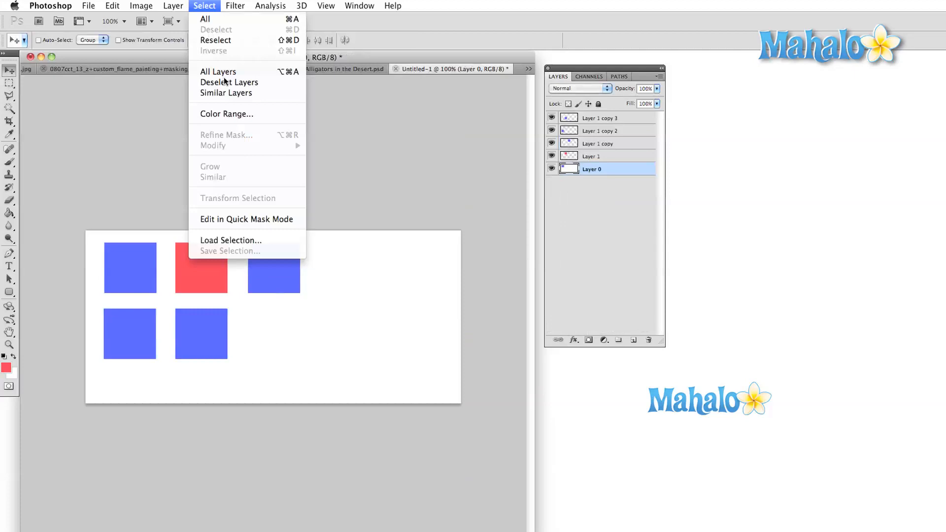
mouse_move(229, 82)
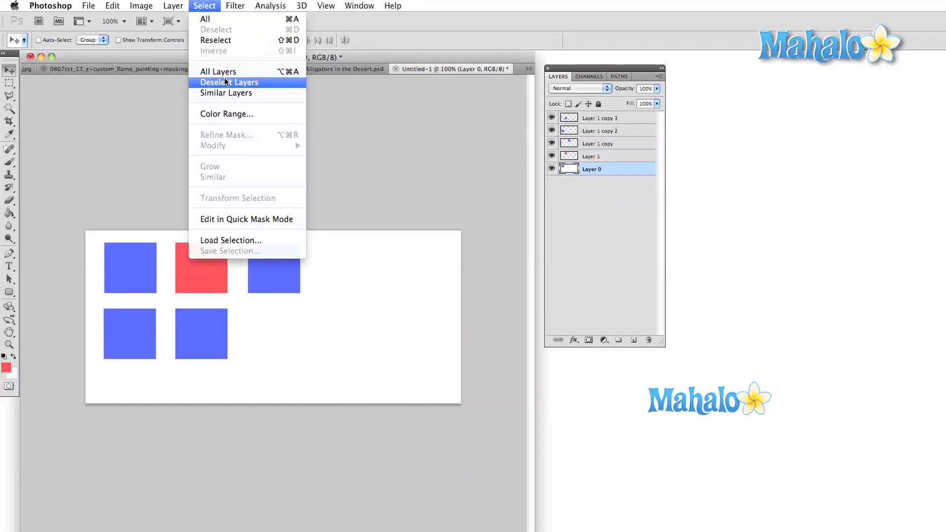
mouse_move(226, 93)
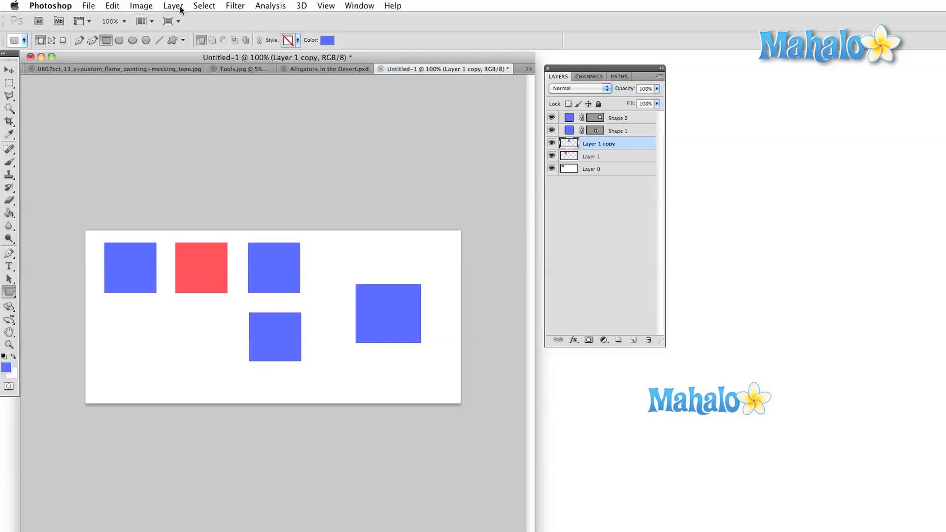
Select the pixel layers Layer 1 copy, Layer 1 and Layer 0 via Select > Similar Layers.
click(204, 5)
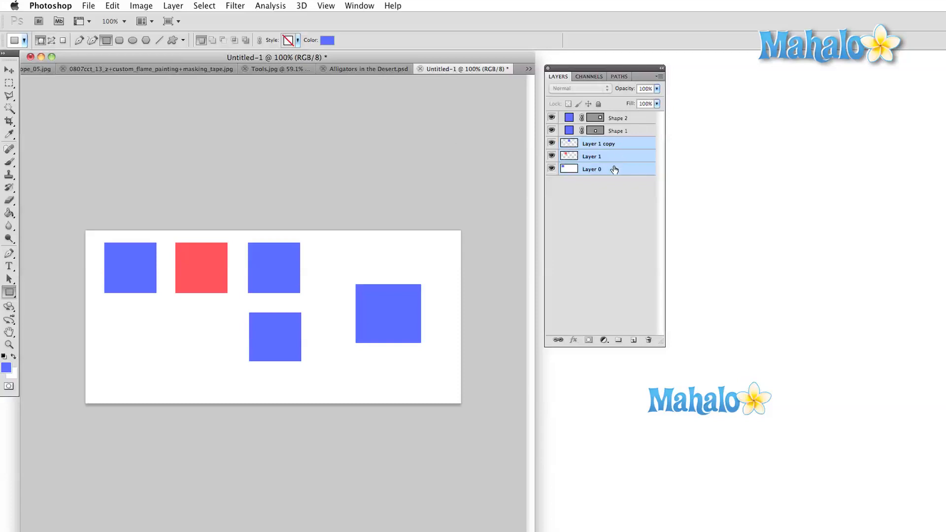
click(504, 69)
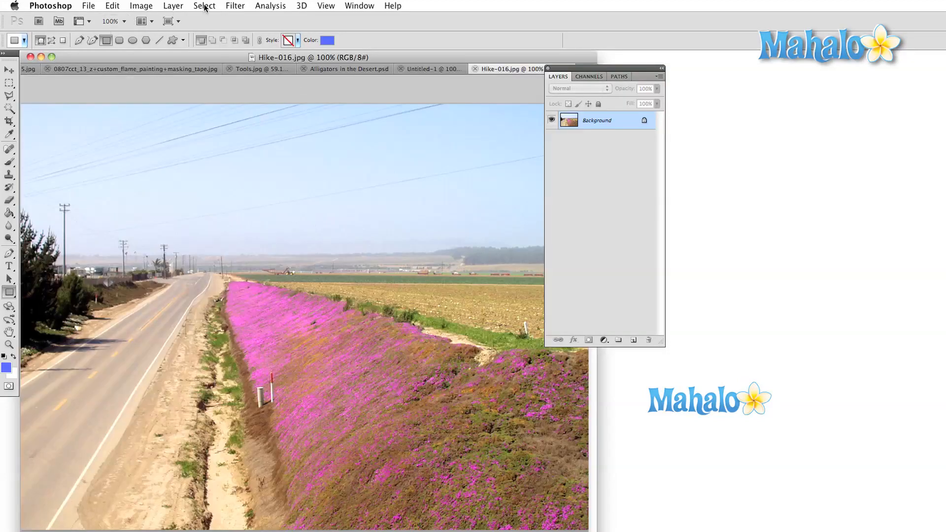
Use Color Range to sample the pink roadside flowers and confirm the selection.
click(205, 5)
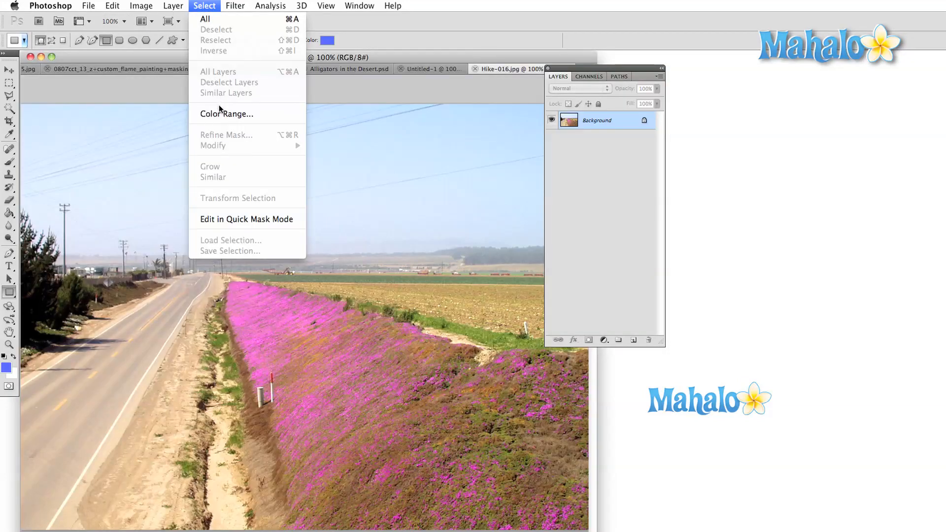
click(227, 114)
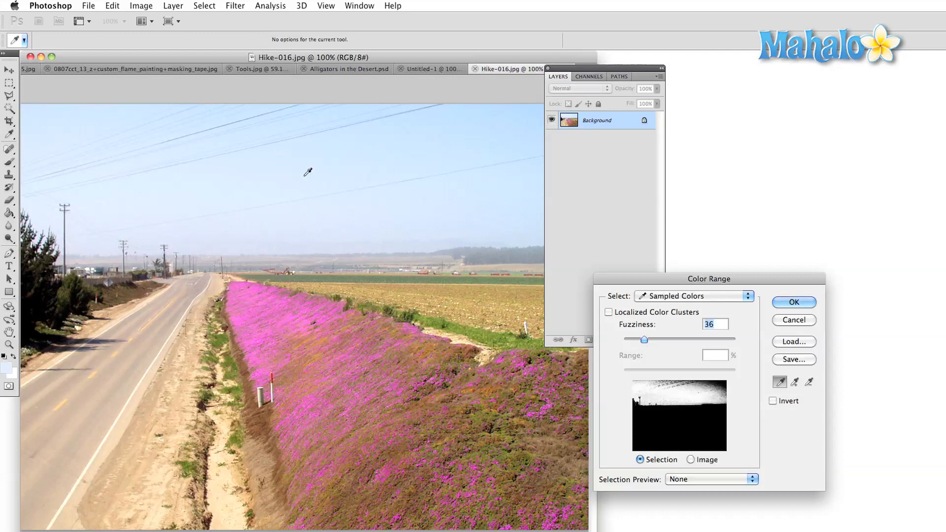
click(159, 333)
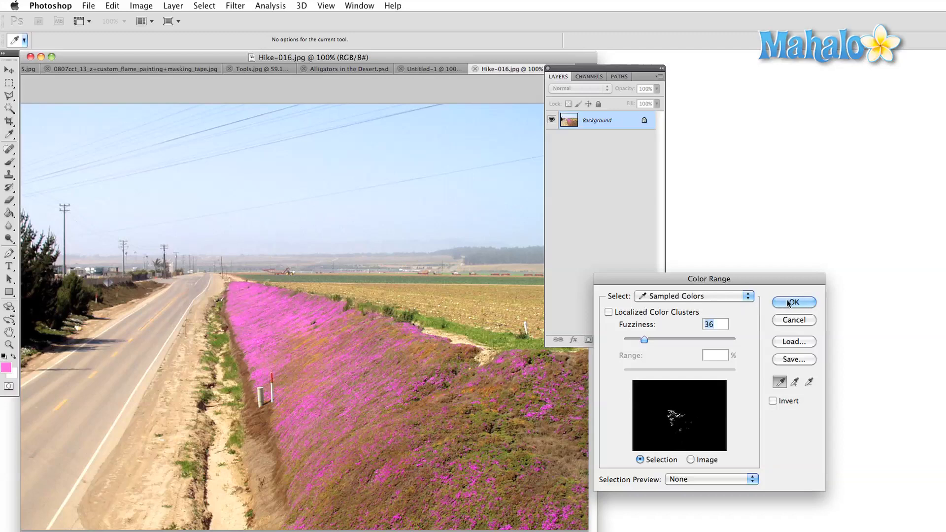
click(794, 302)
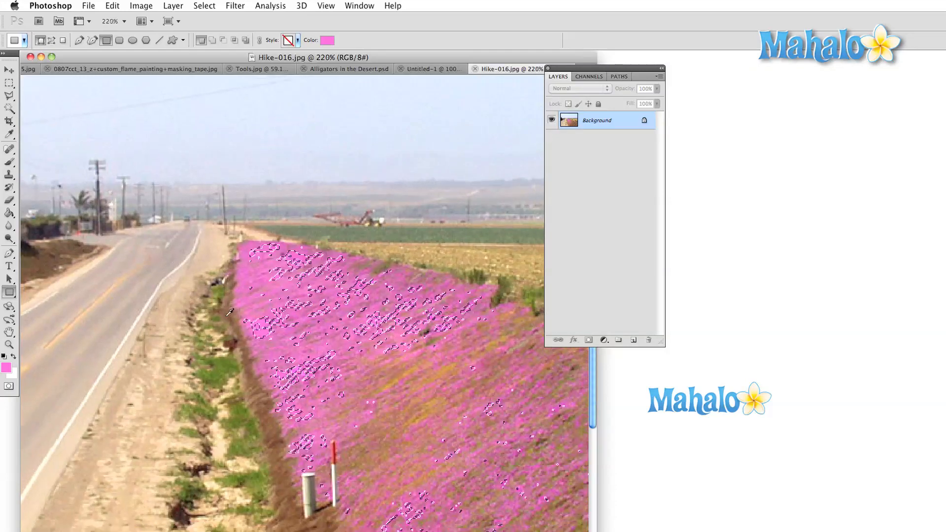
key(cmd+-)
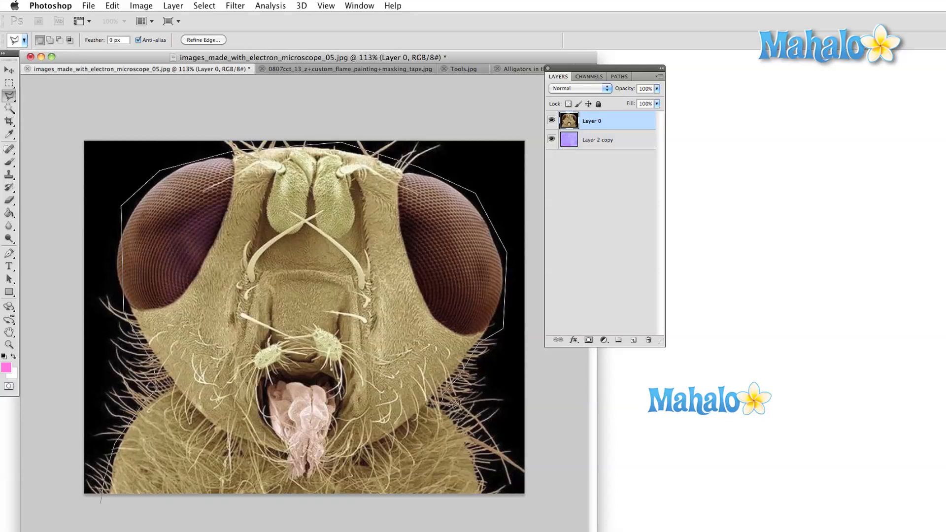
mouse_move(486, 513)
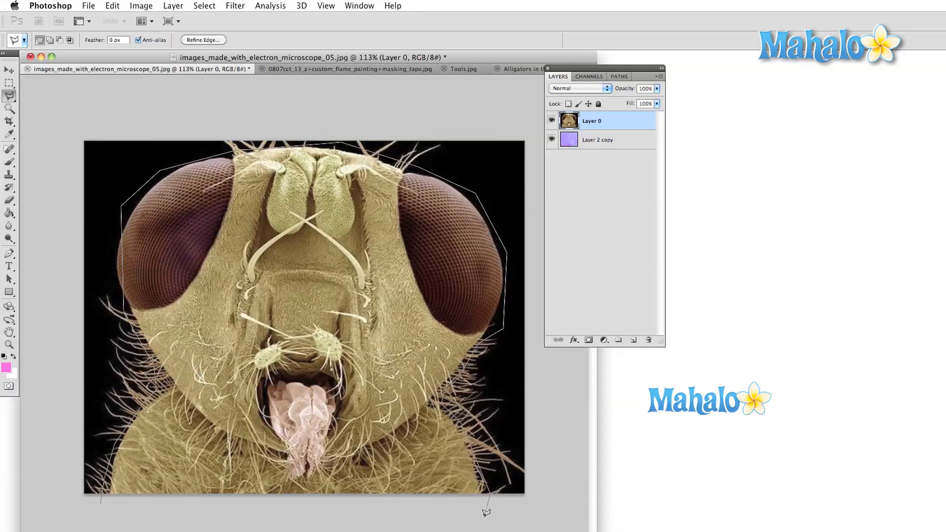
In Refine Edge, preview the fly head as a red overlay and paint along its left edge.
click(204, 5)
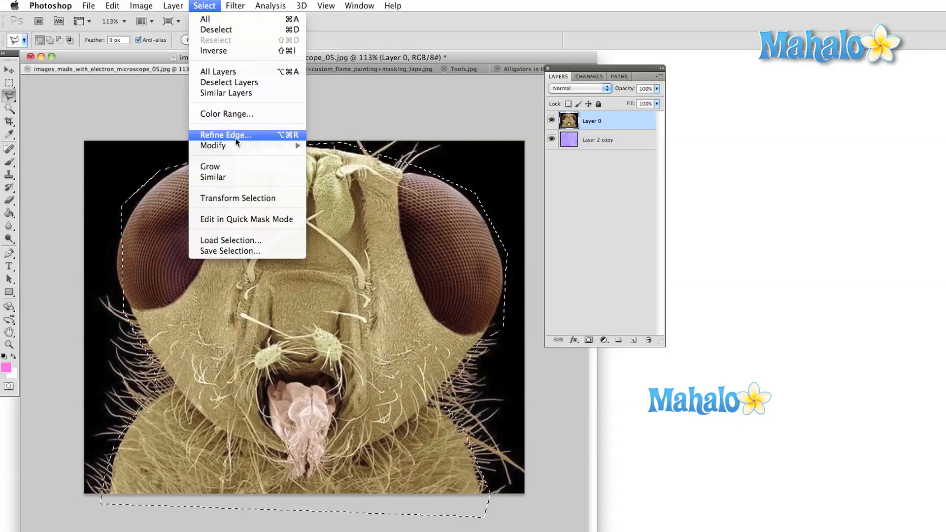
click(224, 135)
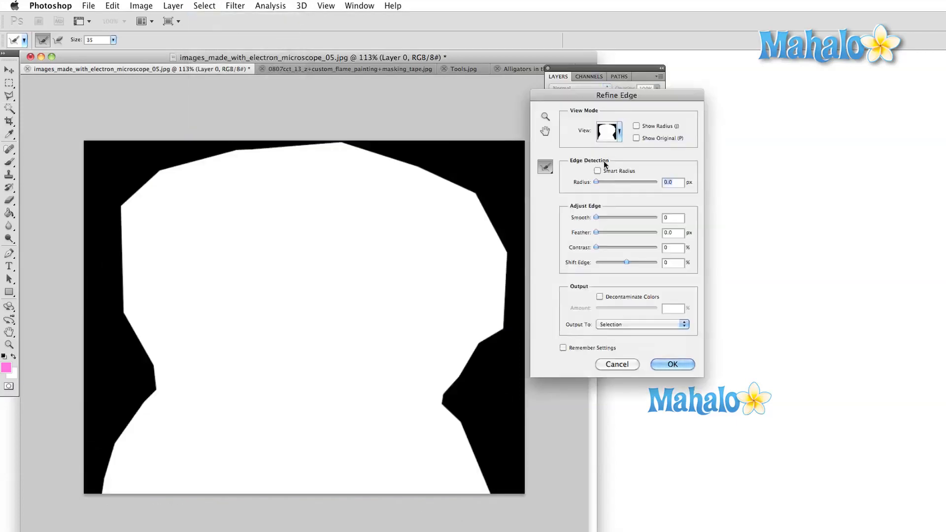
click(609, 132)
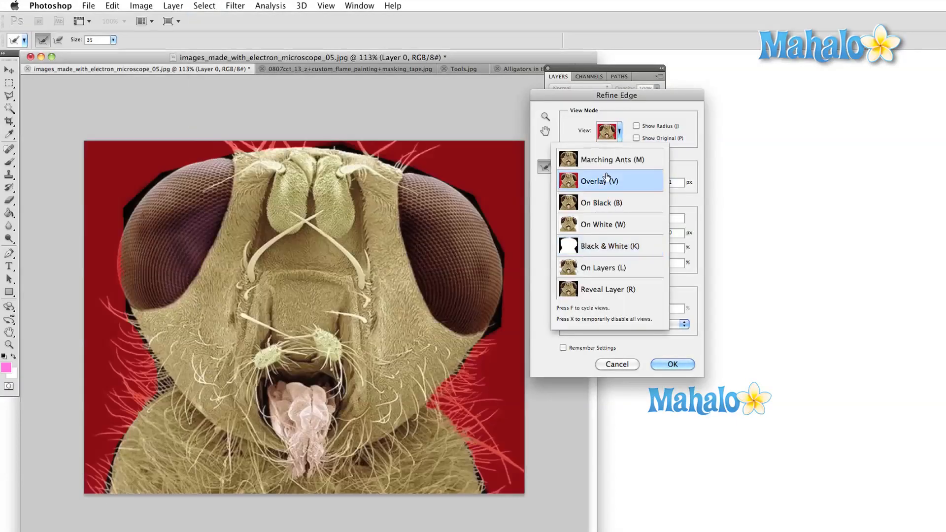
click(600, 181)
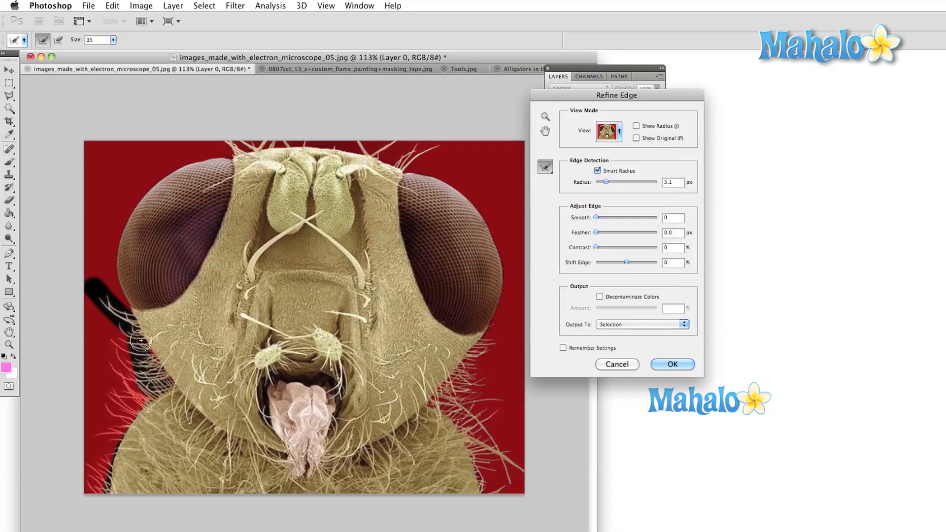
drag(142, 341, 145, 406)
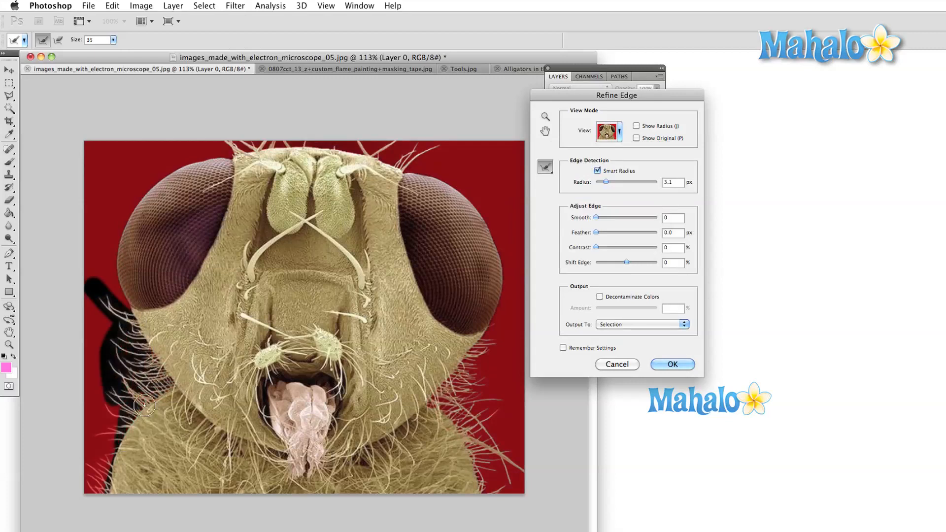
Preview as a black and white mask, output to a New Layer with Layer Mask, and apply.
click(608, 131)
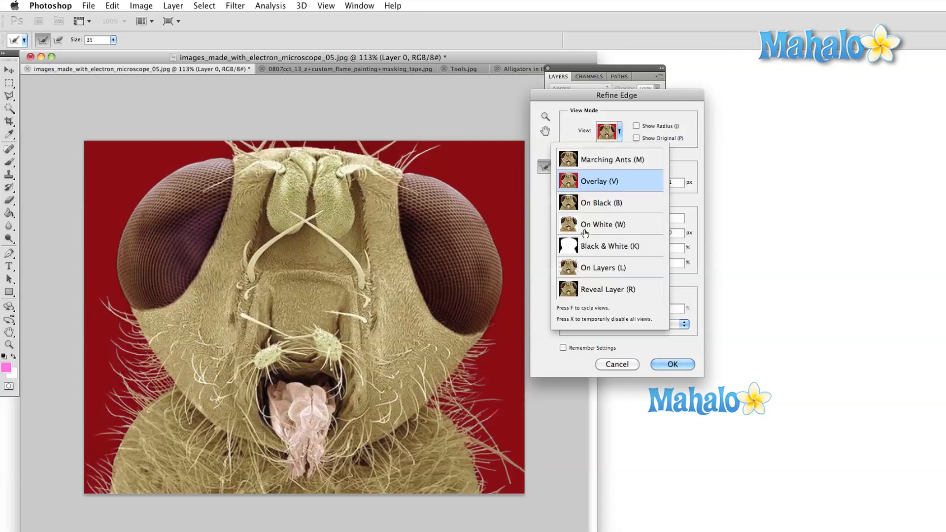
click(603, 246)
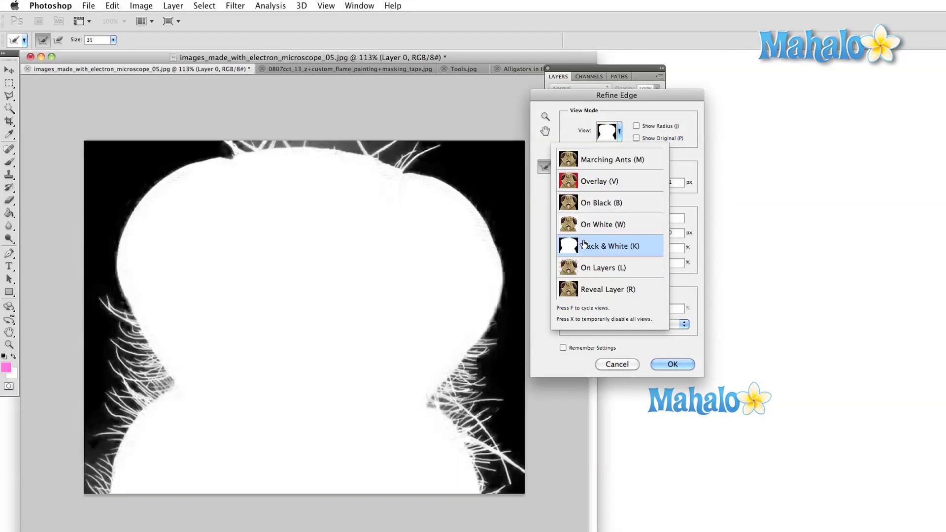
click(605, 245)
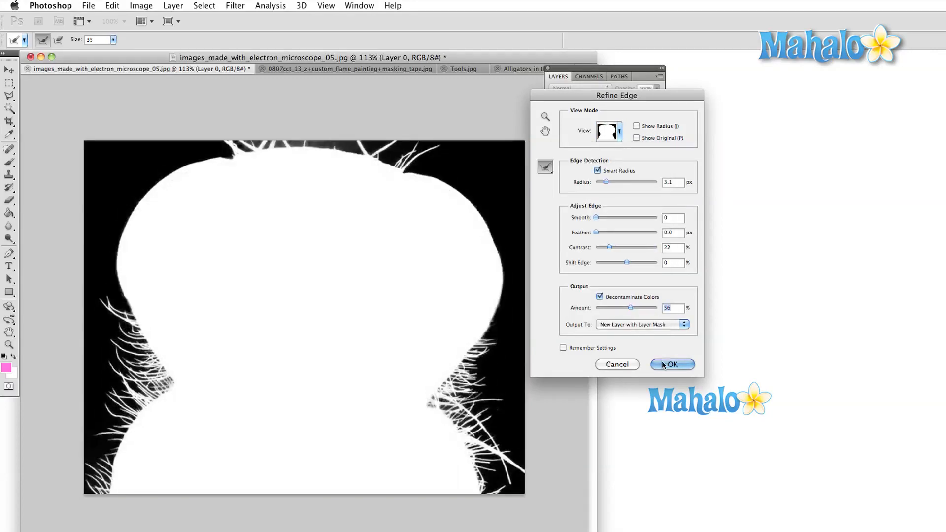
click(672, 363)
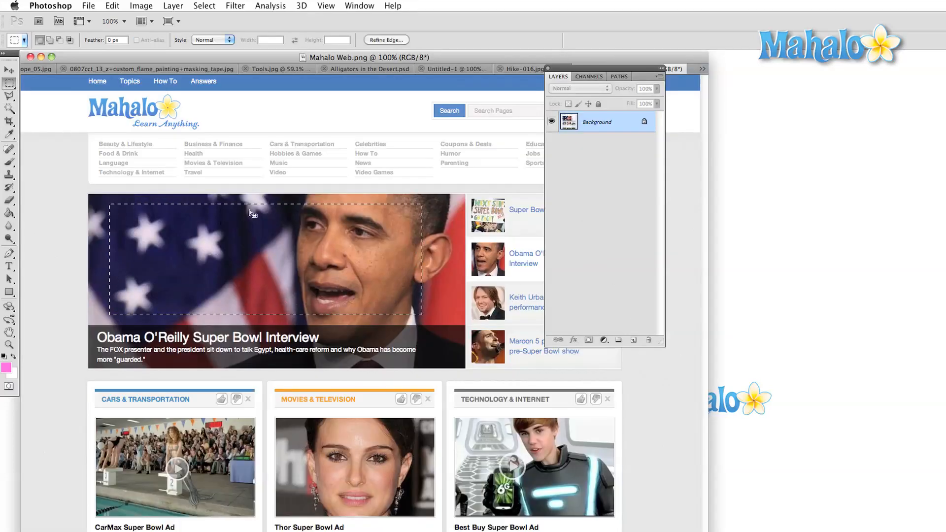
Expand the rectangular flag selection outward by 25 pixels via Modify > Expand.
click(204, 5)
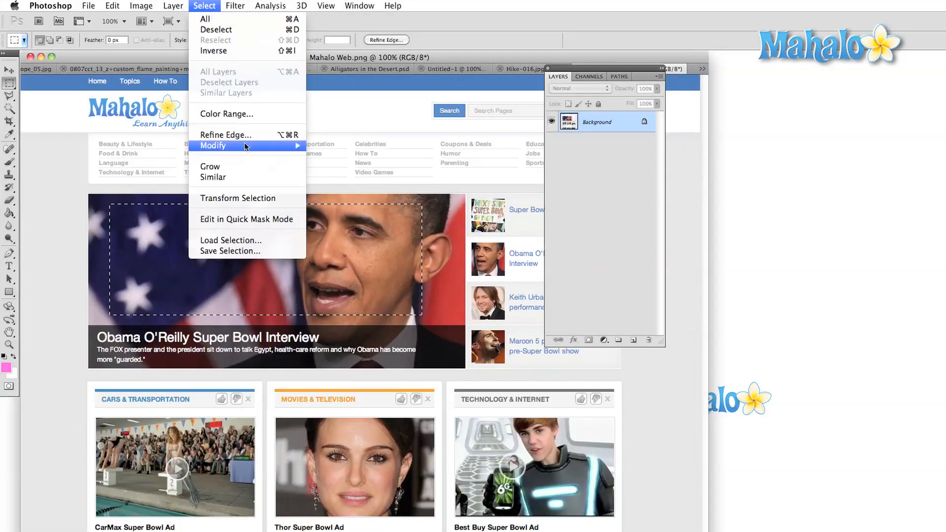
mouse_move(244, 146)
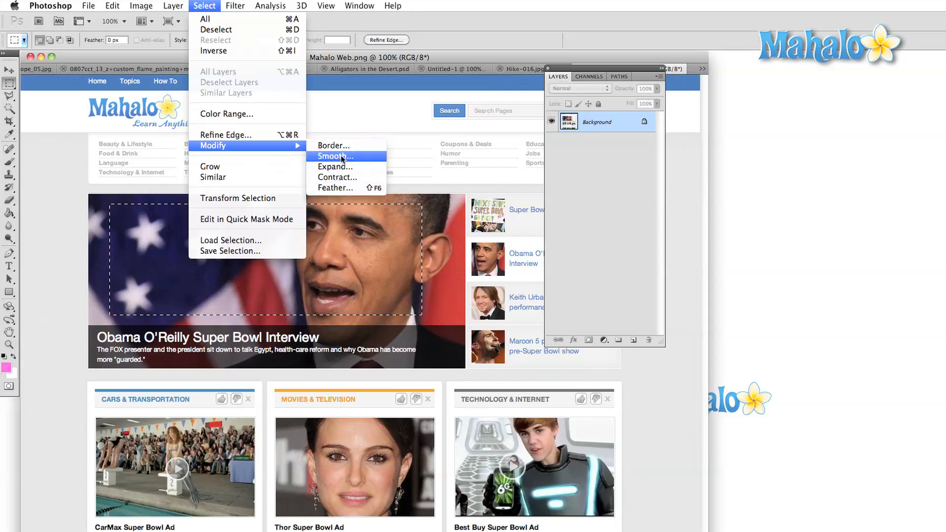
click(335, 166)
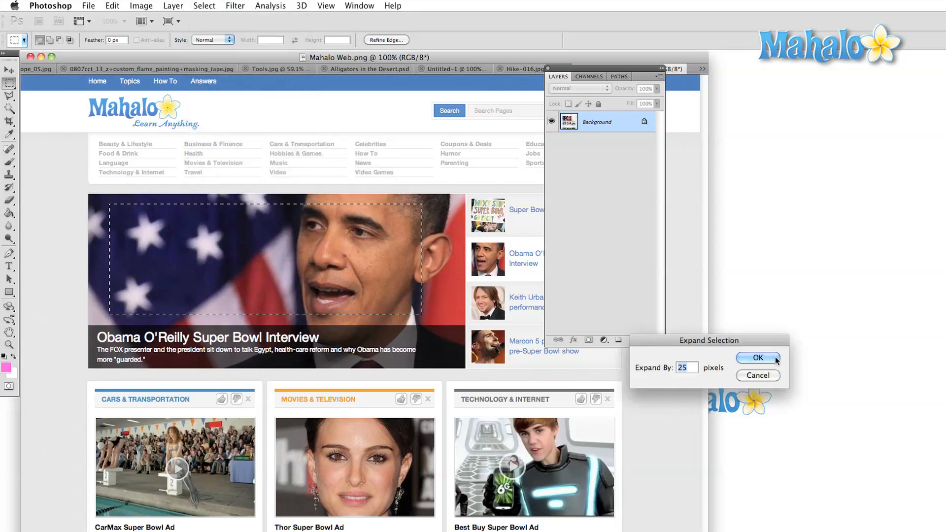
click(759, 357)
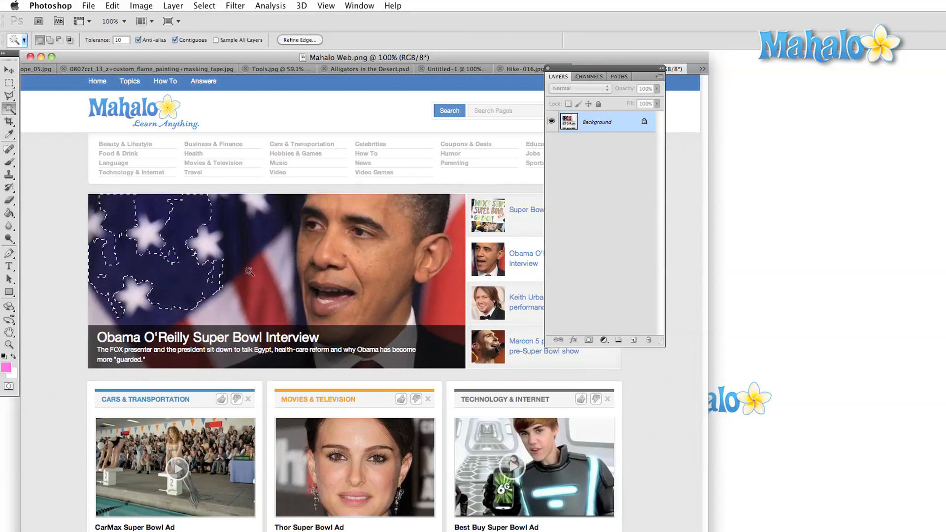
Grow the flag's blue star selection into similar colours and rotate its outline with Transform Selection.
click(204, 6)
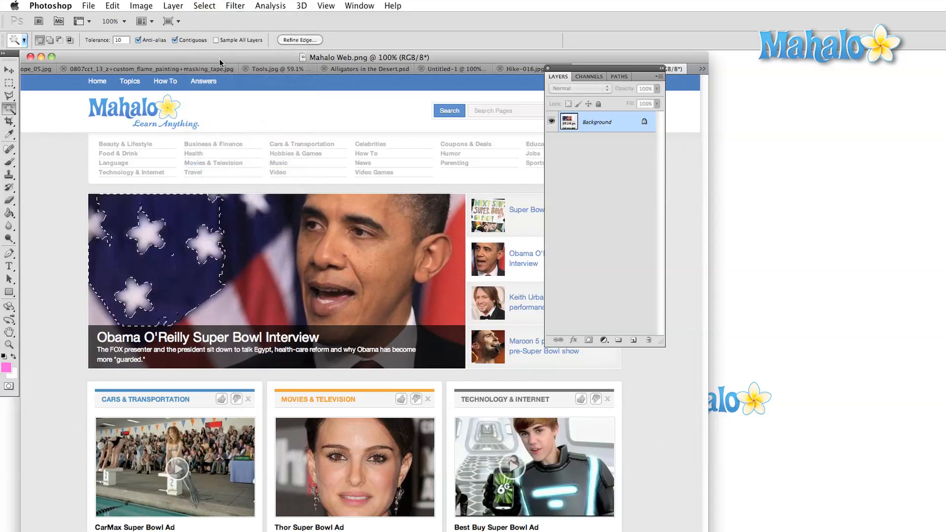
click(204, 6)
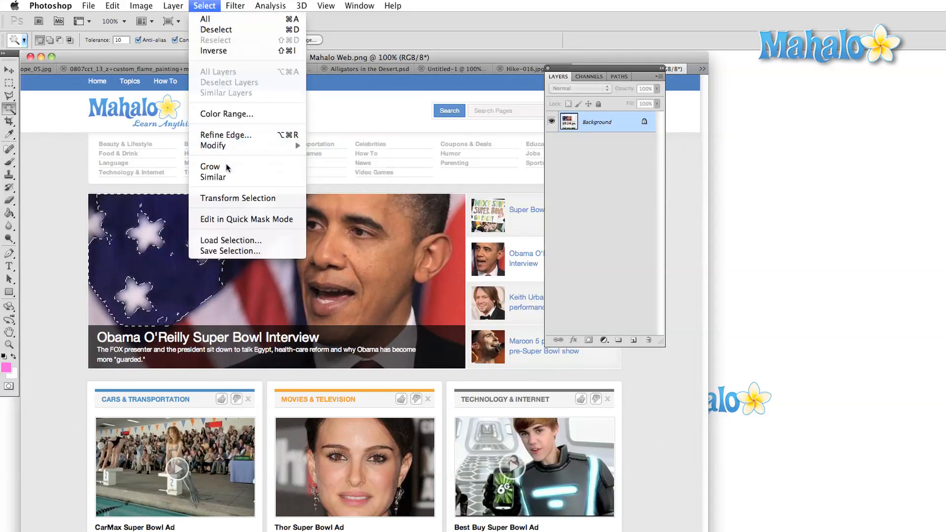
click(210, 166)
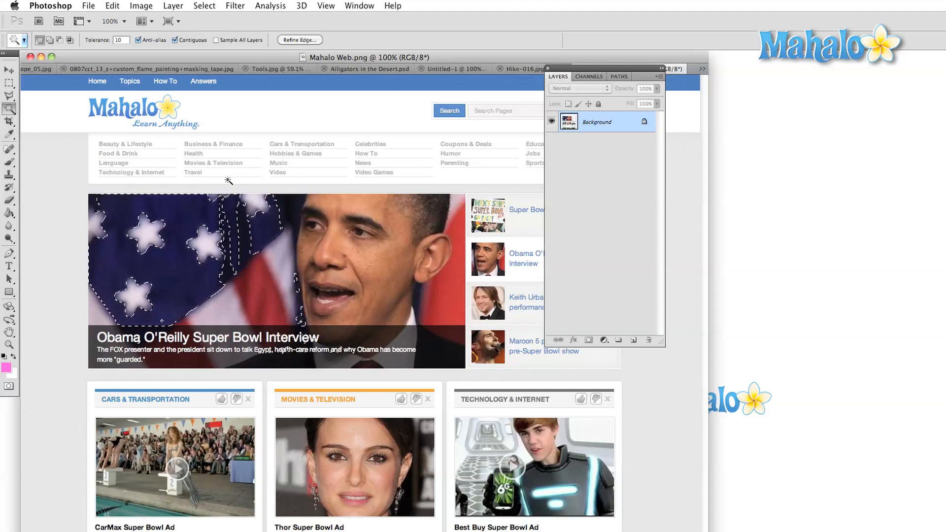
click(204, 5)
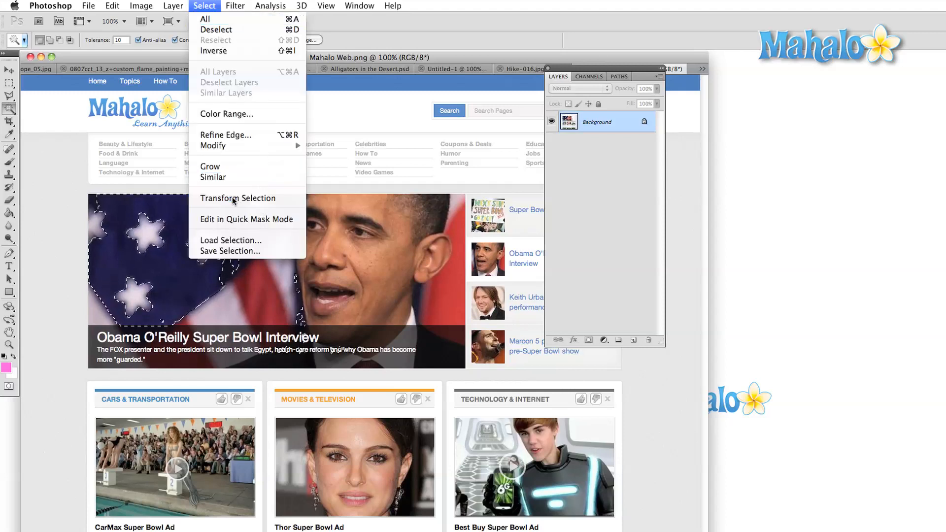
click(238, 198)
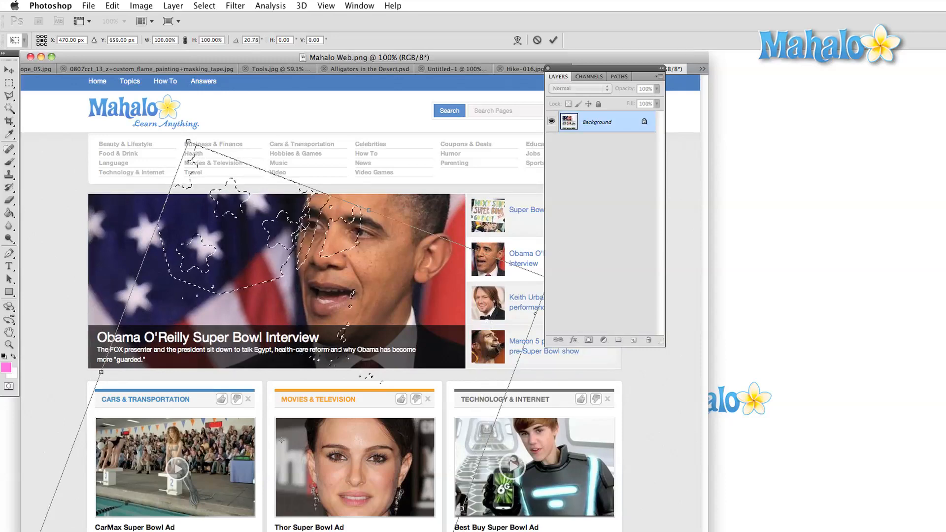
Enter Edit in Quick Mask Mode for the banner document.
click(204, 5)
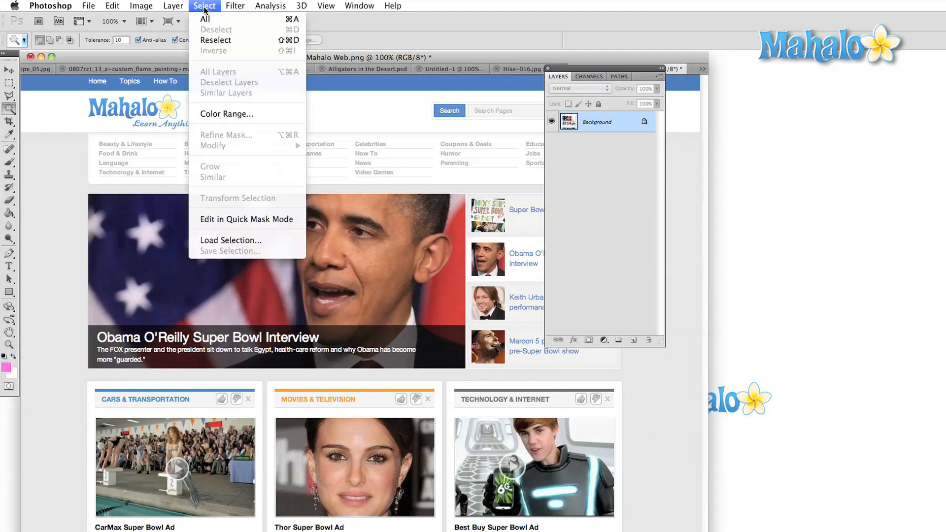
click(247, 219)
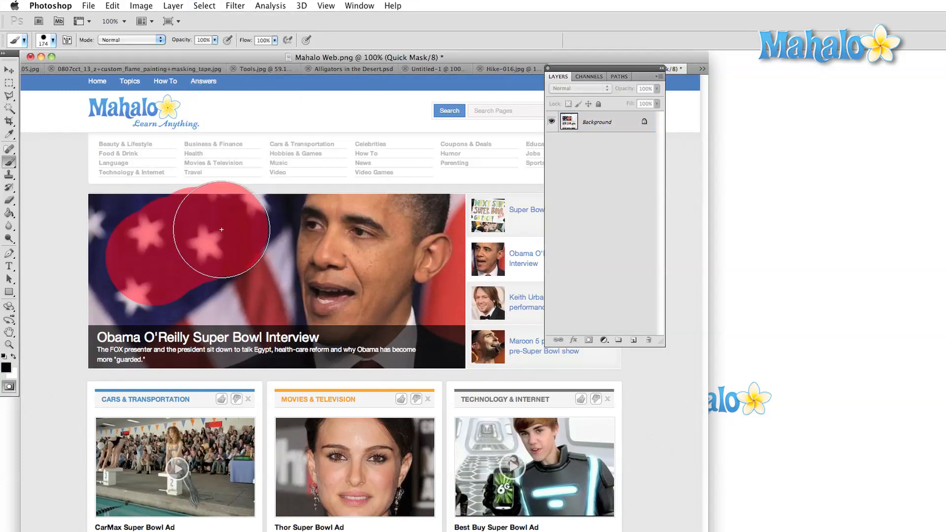
Paint a quick mask over the flag and headline, then exit Quick Mask to get the selection.
drag(221, 230, 169, 328)
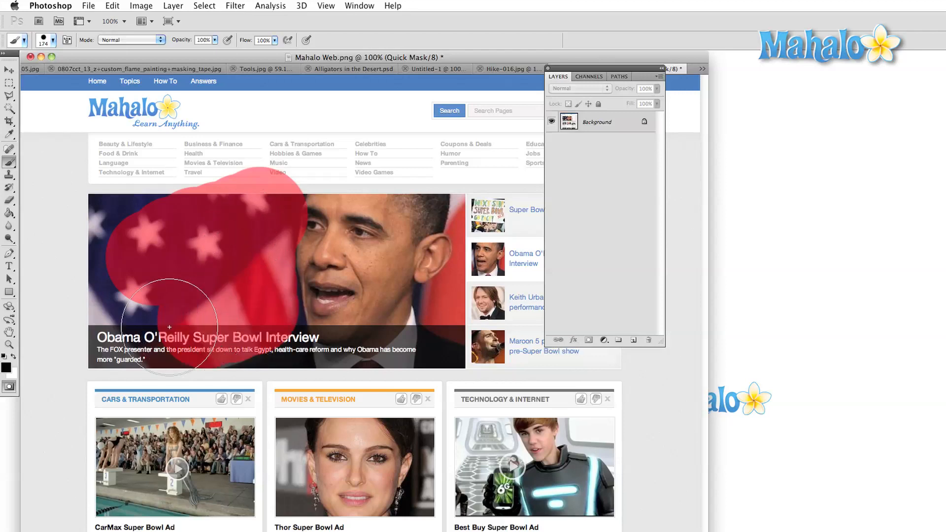
click(205, 5)
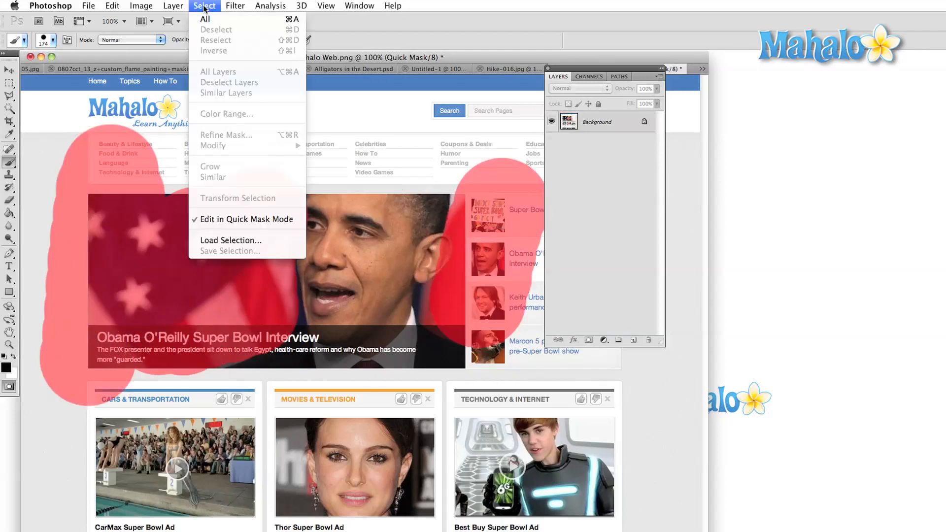
click(245, 219)
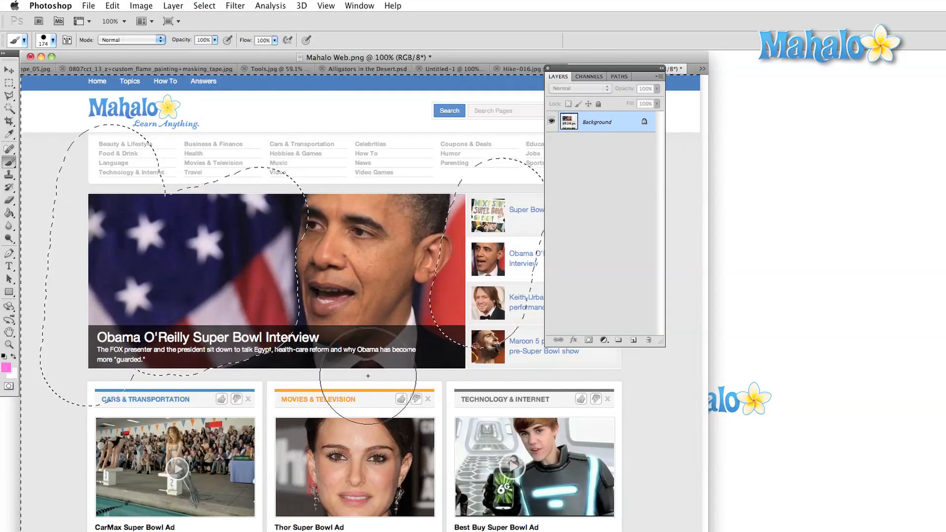
click(204, 5)
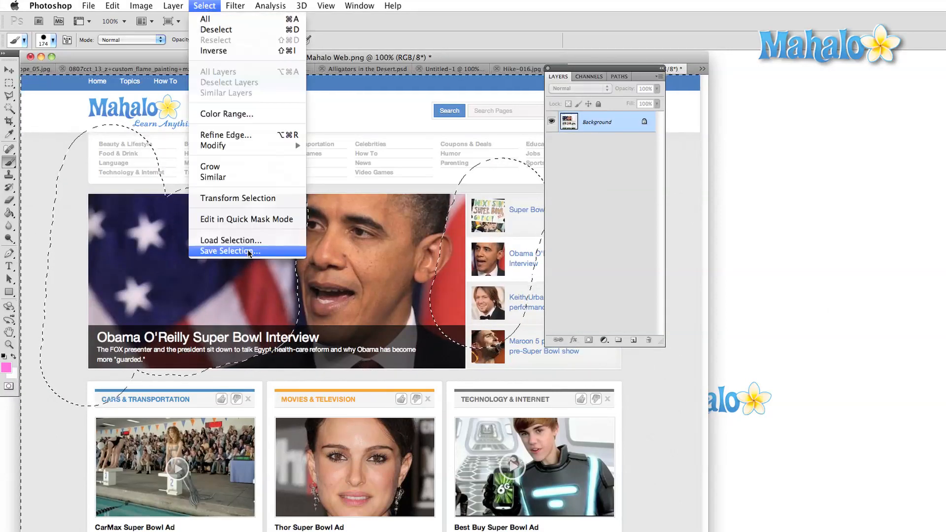
mouse_move(247, 264)
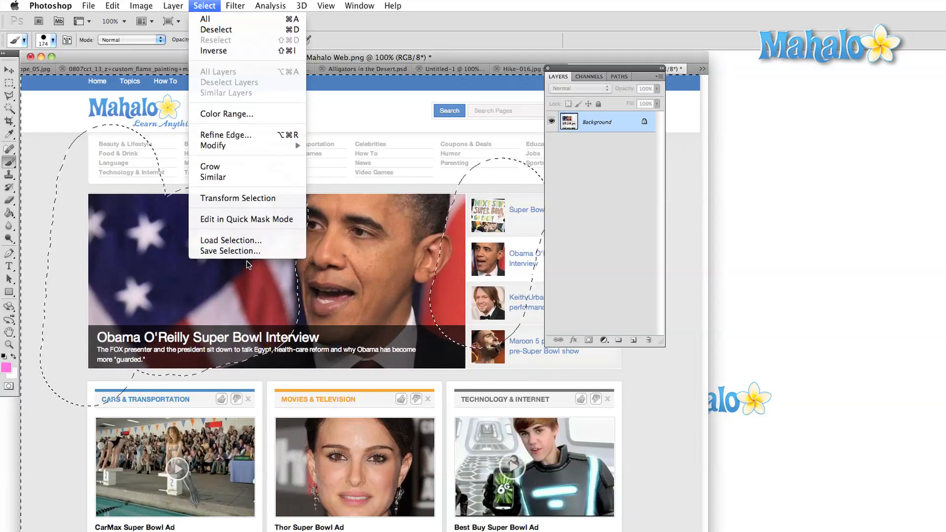